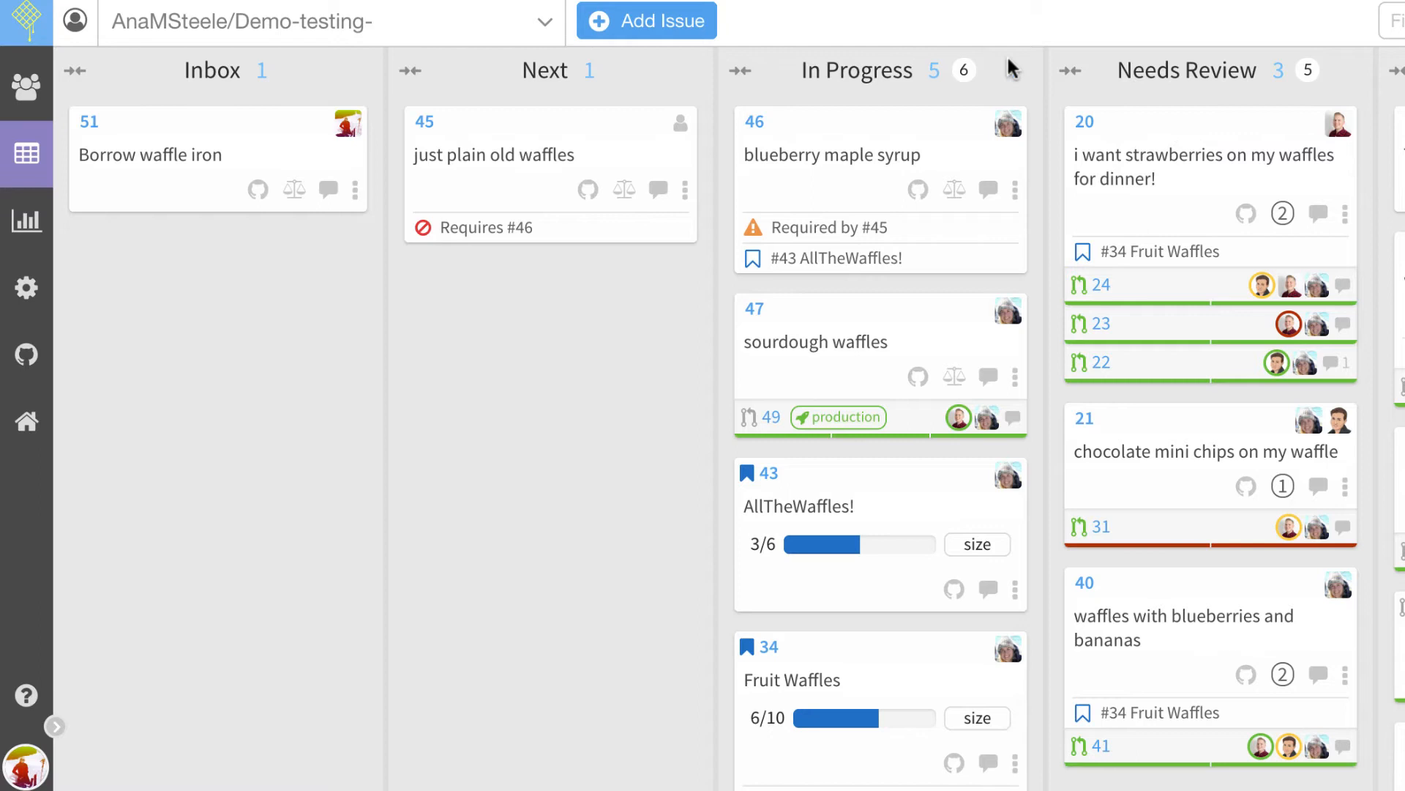
Step: Draft a new issue titled 'Can it waffle?' with description 'needs #51'
{"action": "left_click", "coordinate": [645, 20]}
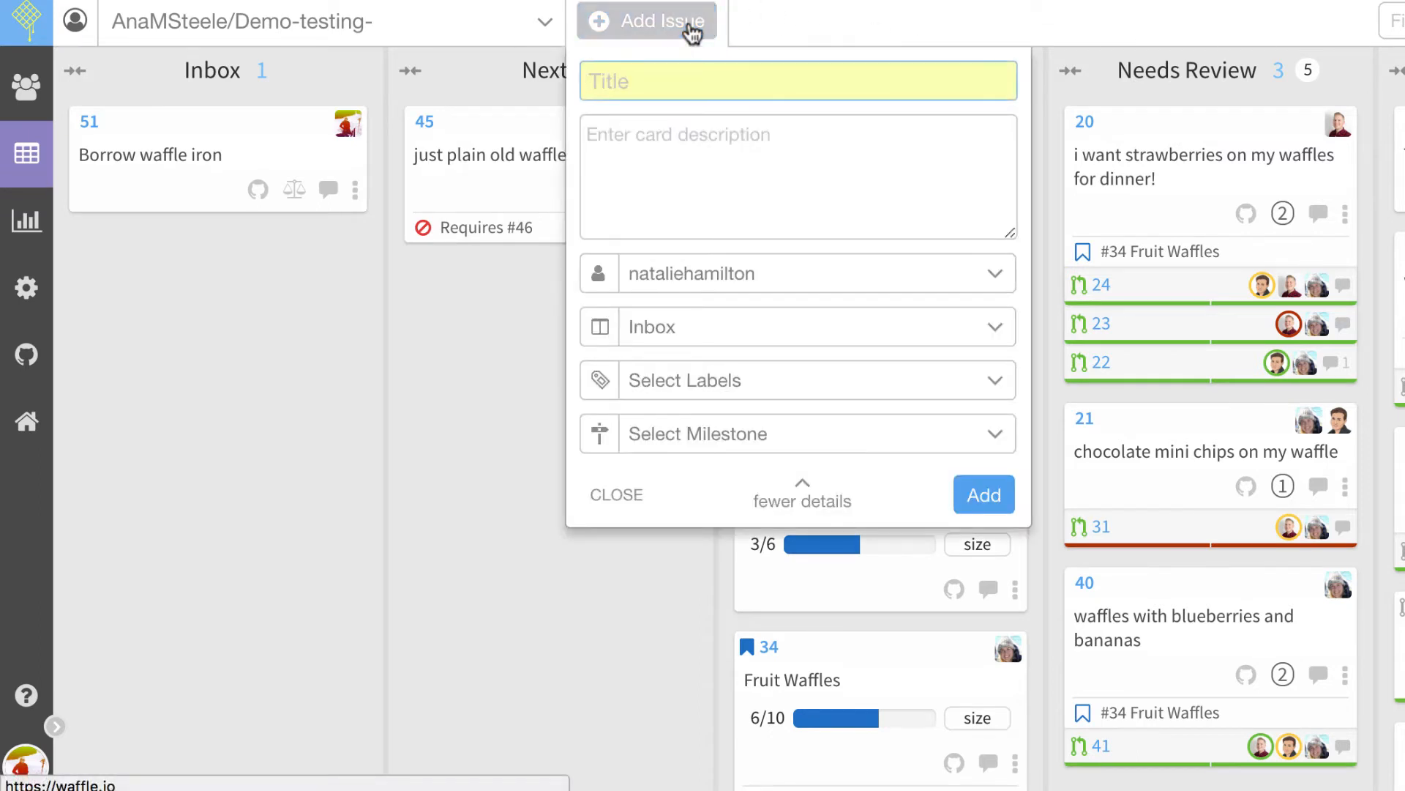
{"action": "type", "text": "Can it waffle?"}
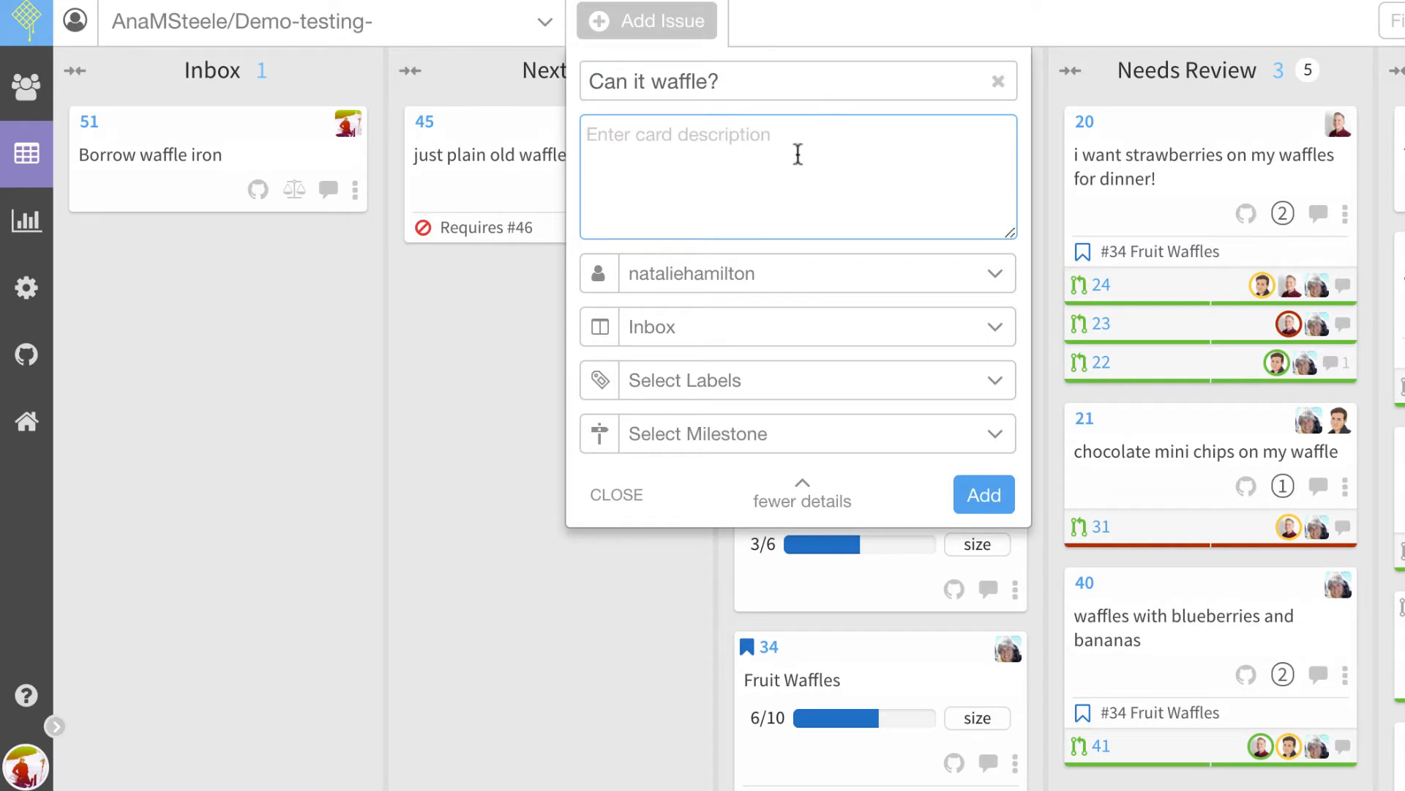
{"action": "type", "text": "need"}
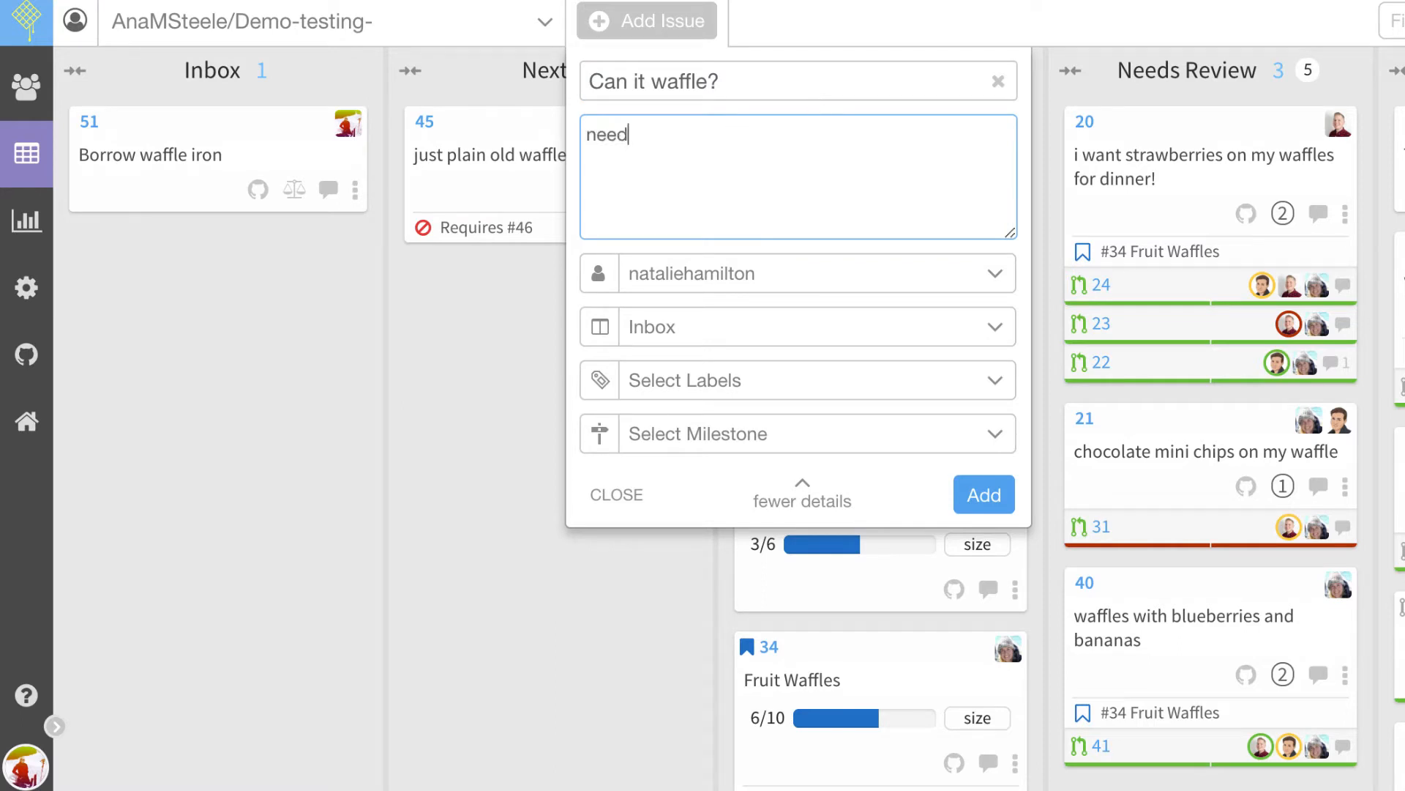
{"action": "type", "text": "s #51"}
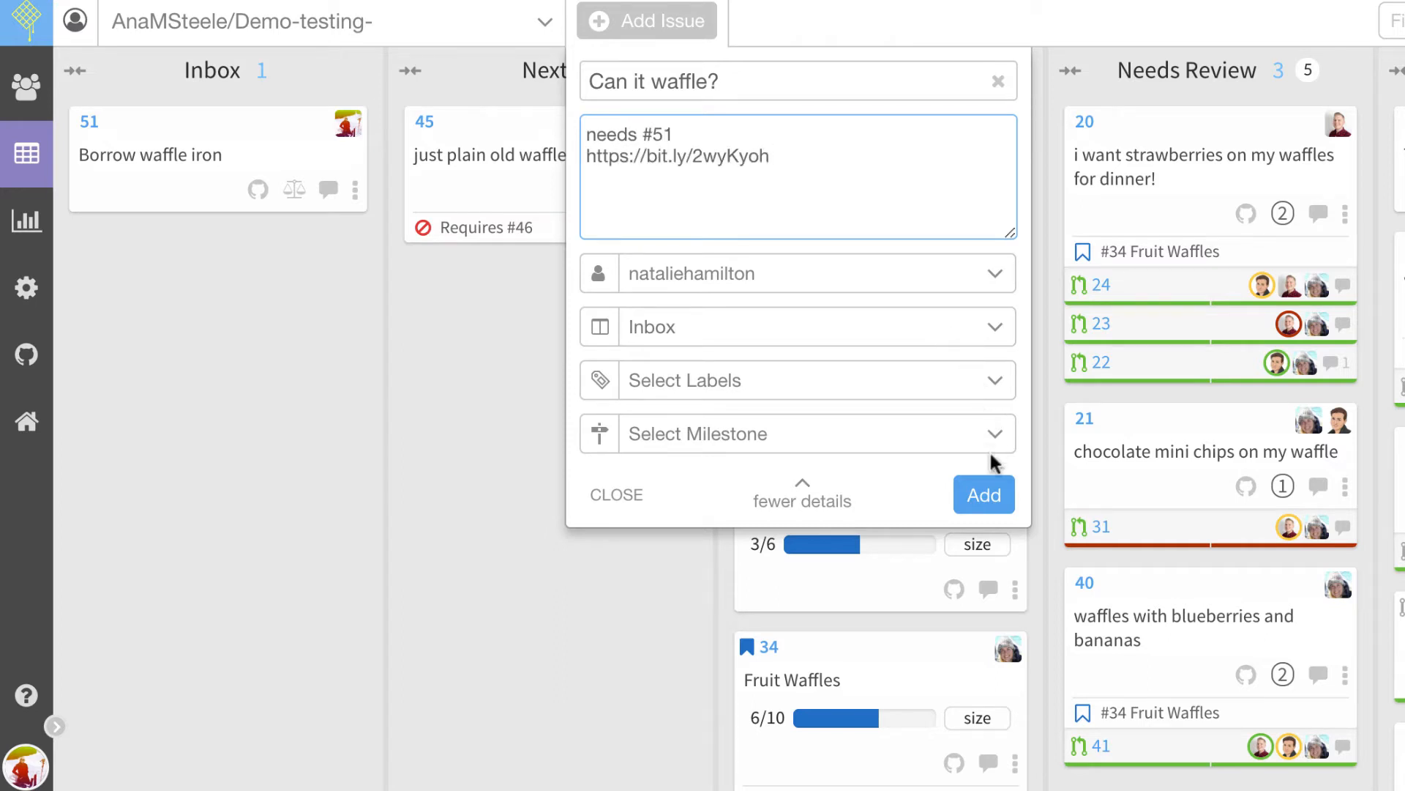
Step: Add the issue as #53, marked Requires #51 with #51 showing Required by #53
{"action": "left_click", "coordinate": [984, 494]}
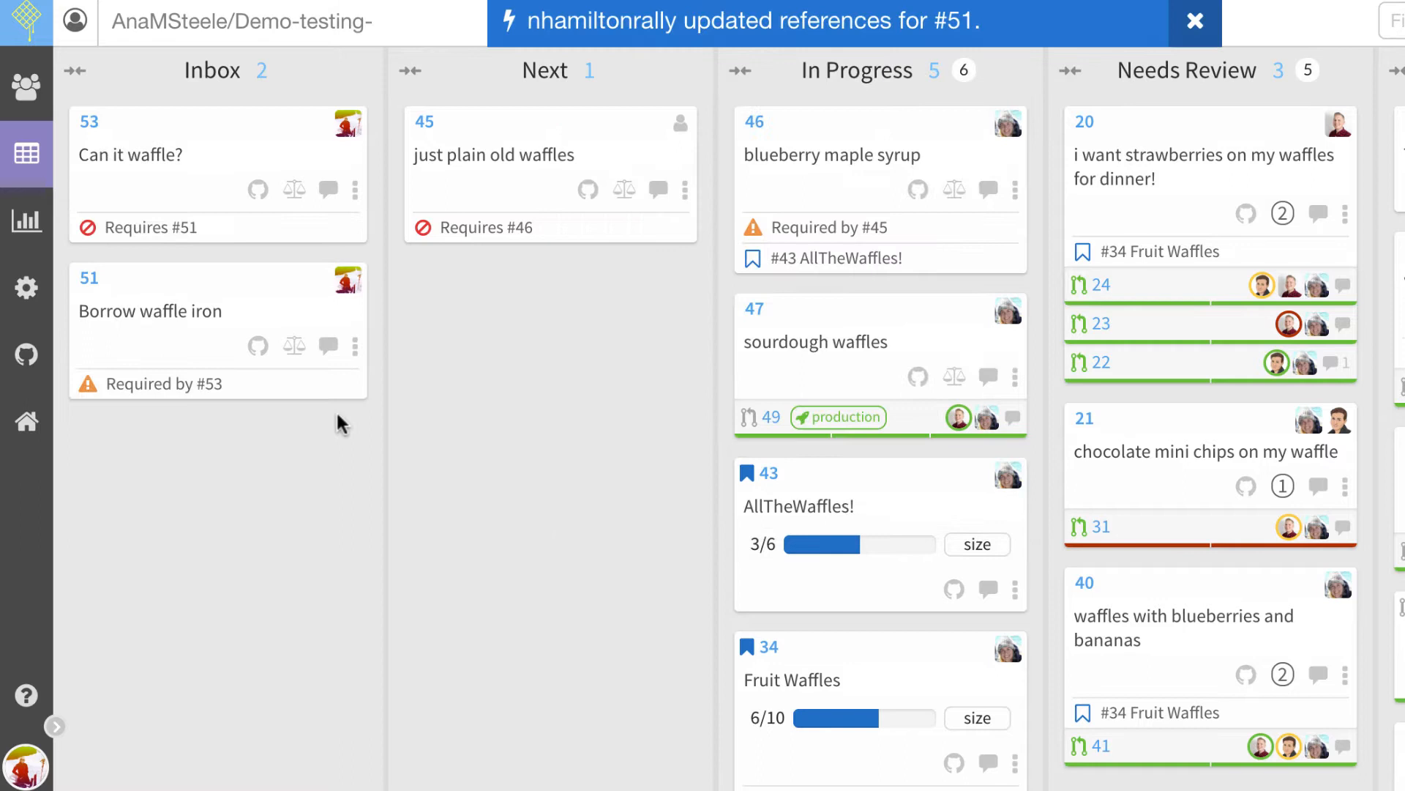
{"action": "mouse_move", "coordinate": [162, 249]}
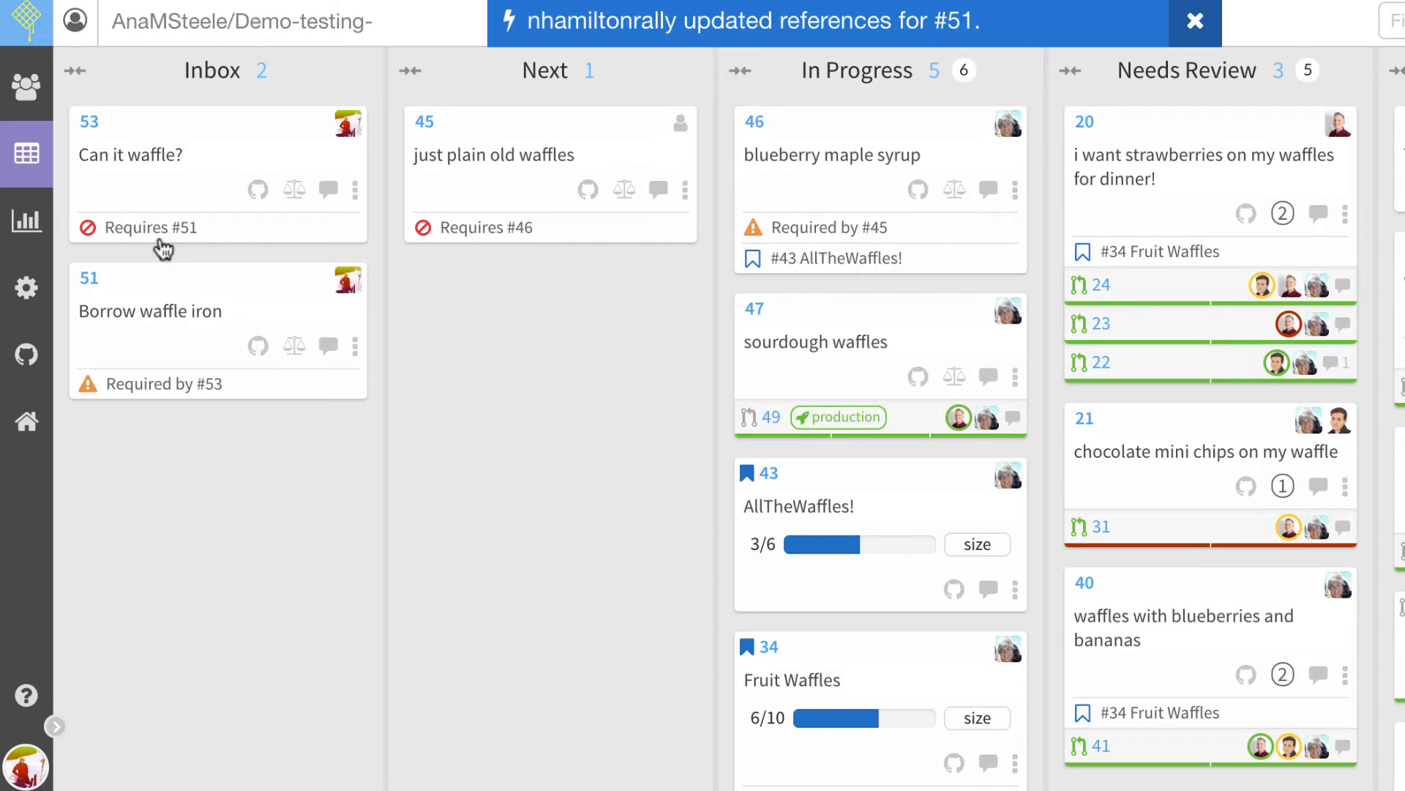
{"action": "left_click", "coordinate": [1195, 22]}
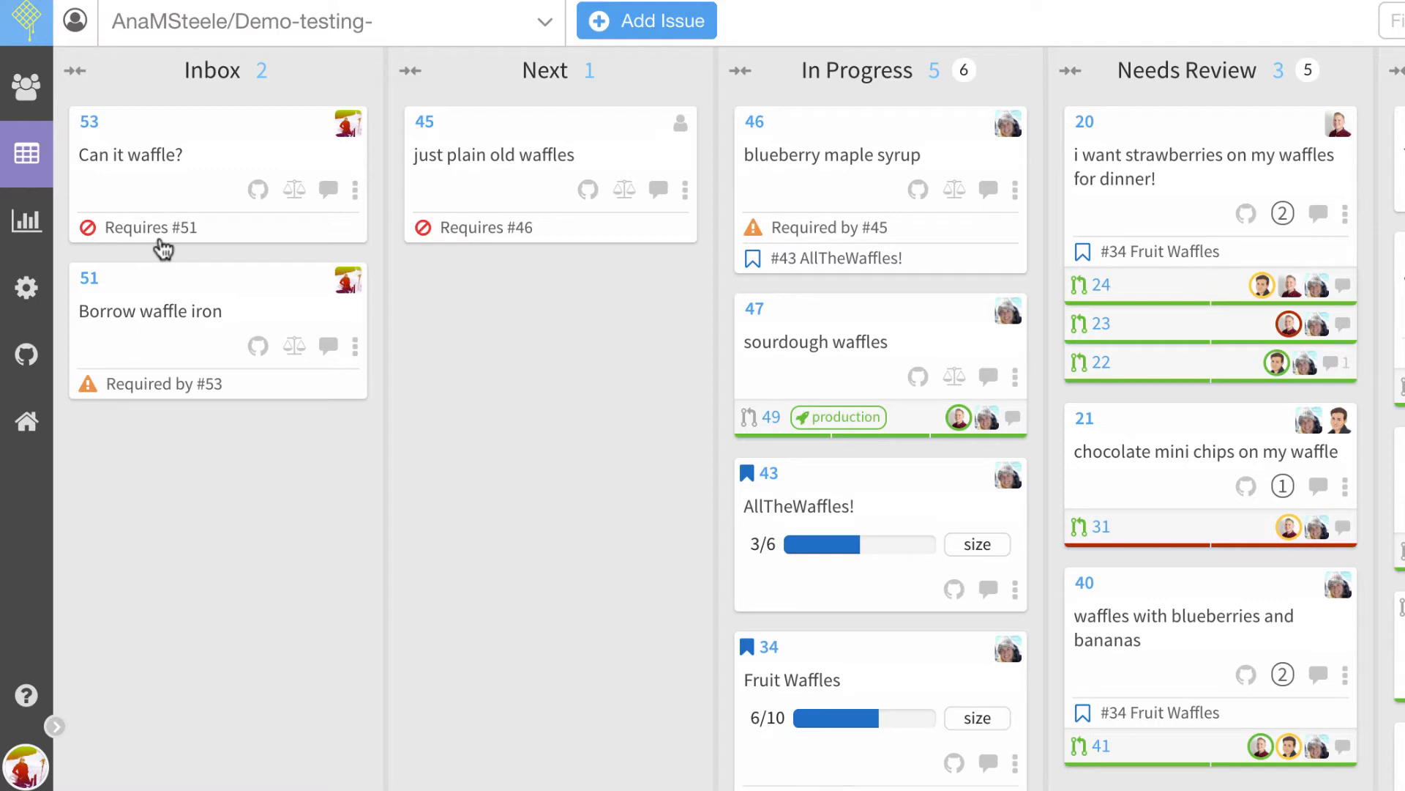
{"action": "mouse_move", "coordinate": [158, 405]}
{"action": "type", "text": "b"}
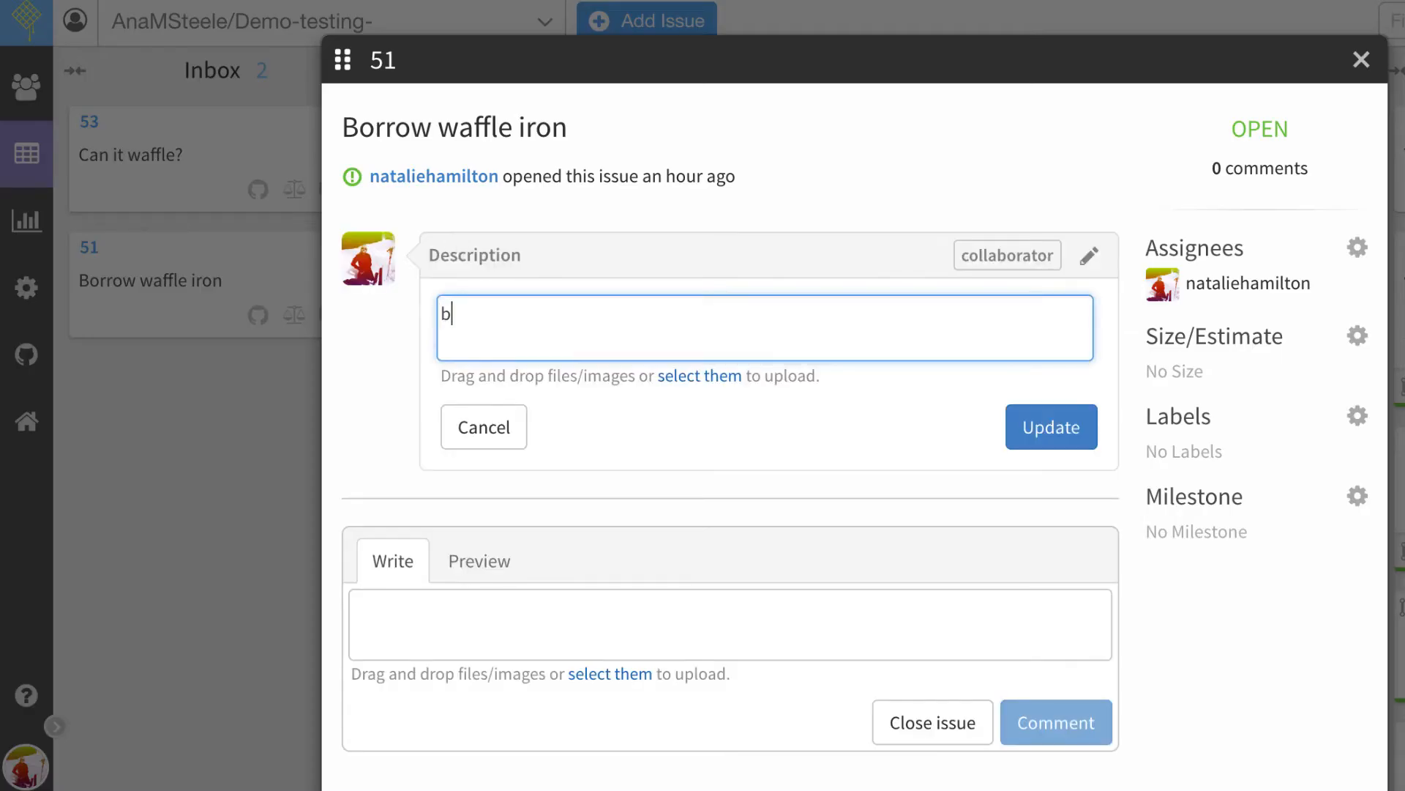
{"action": "type", "text": "locks #"}
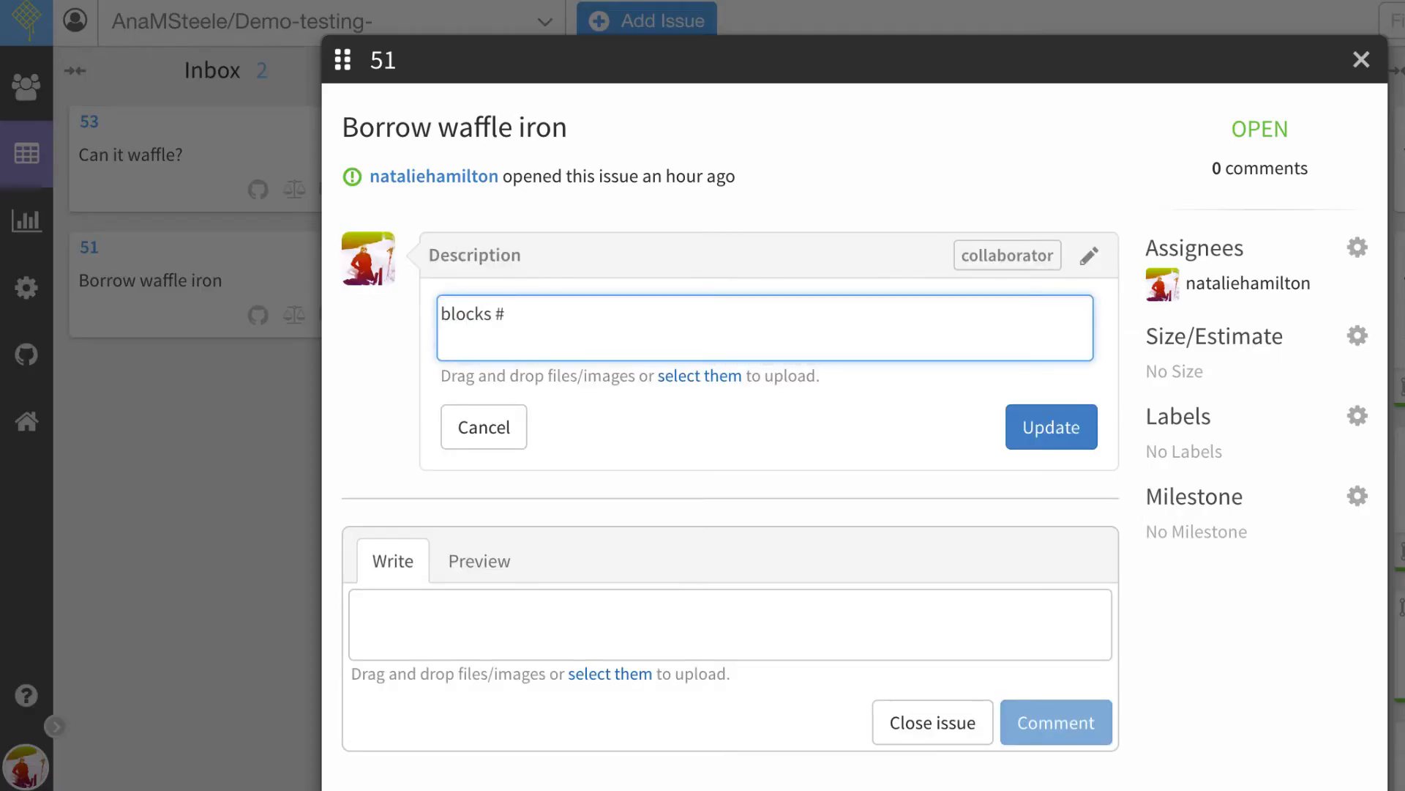
{"action": "left_click", "coordinate": [1360, 60]}
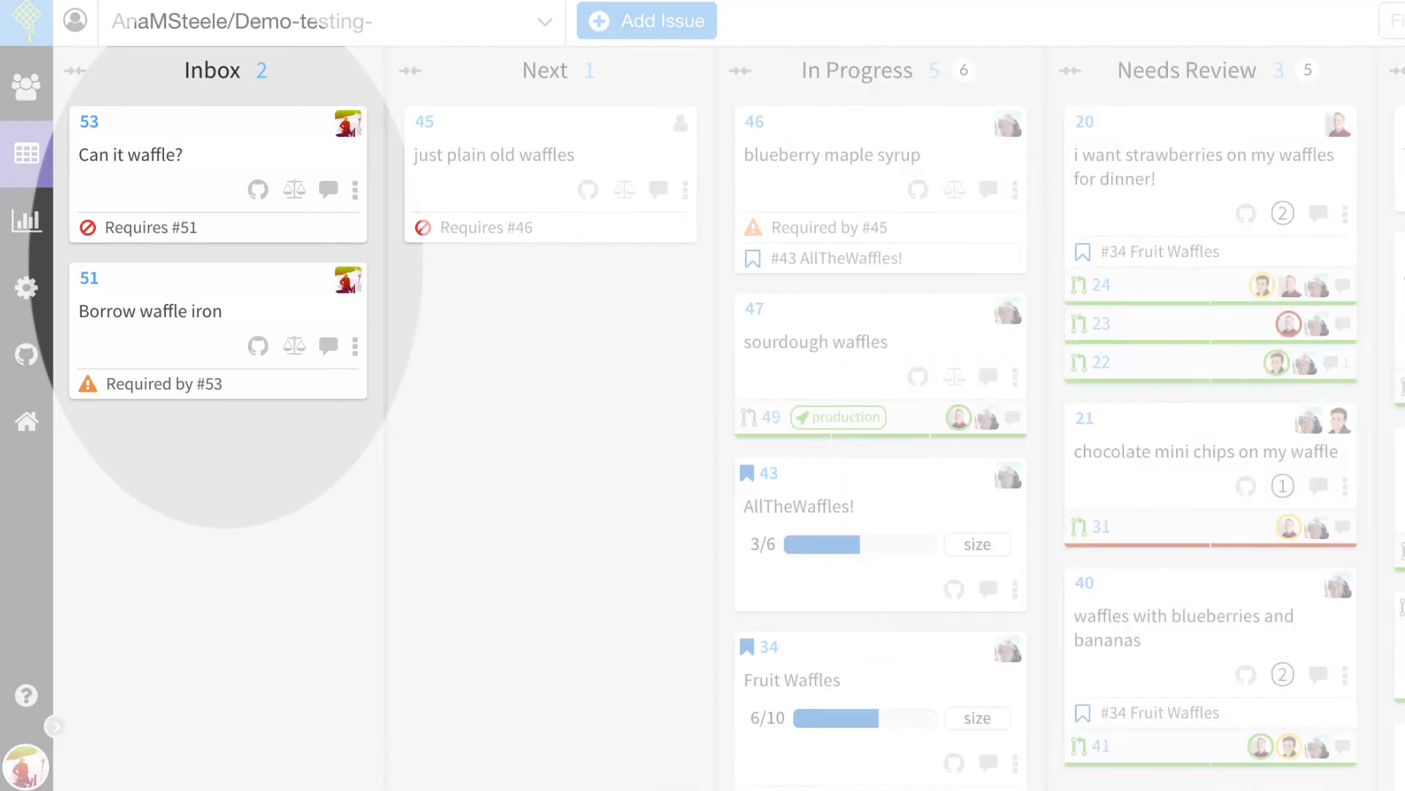
{"action": "mouse_move", "coordinate": [251, 686]}
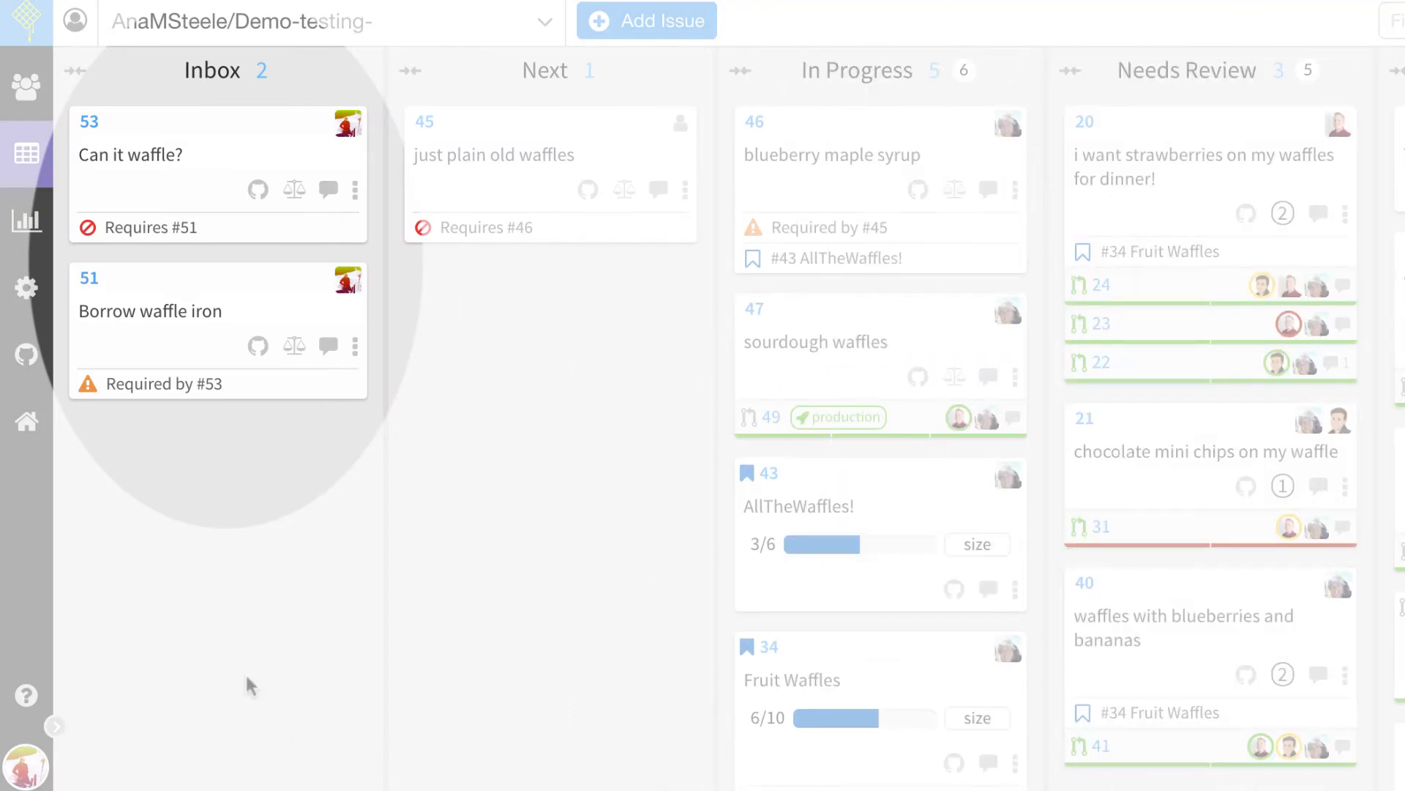